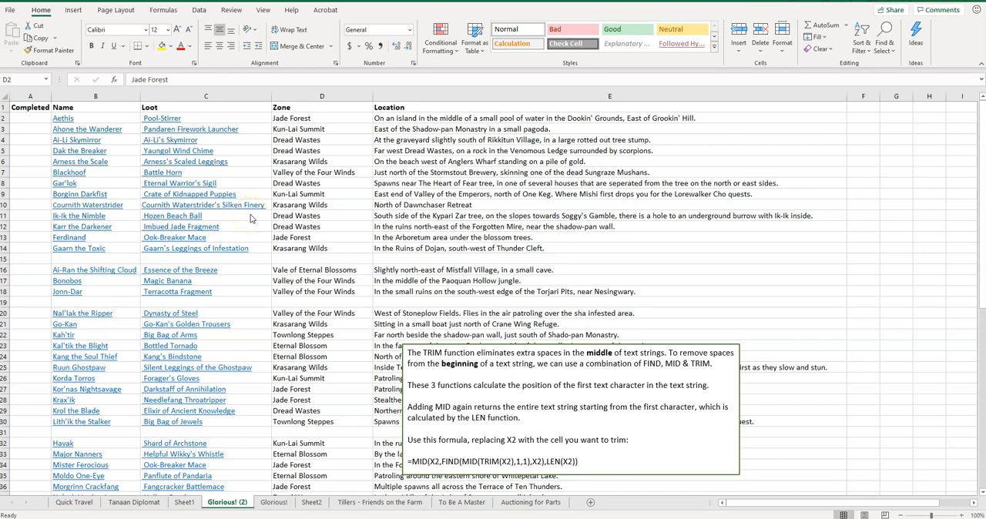
mouse_move(250, 207)
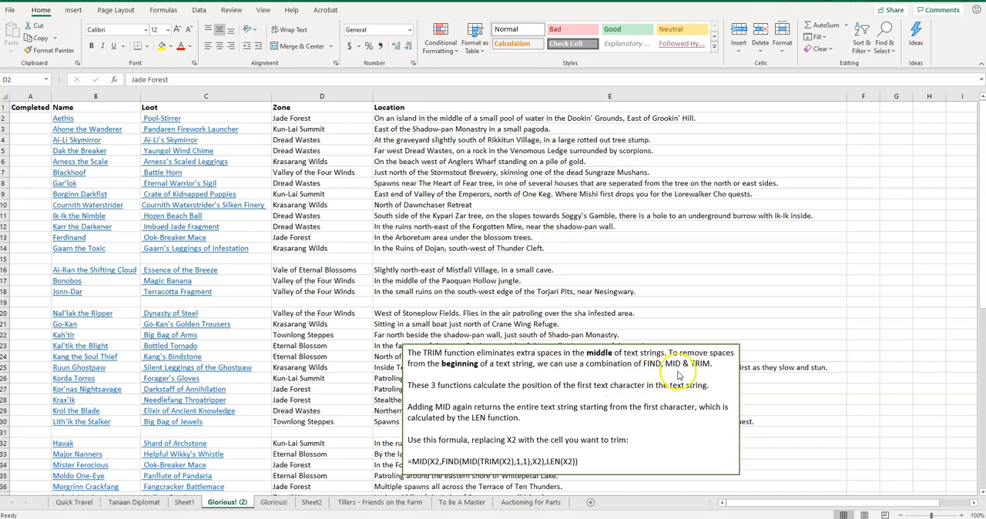
mouse_move(718, 376)
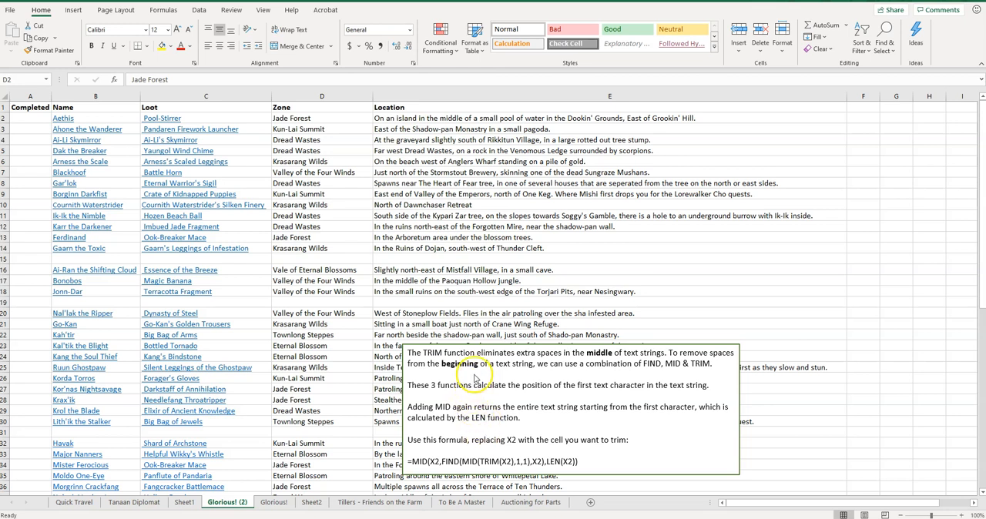
mouse_move(462, 441)
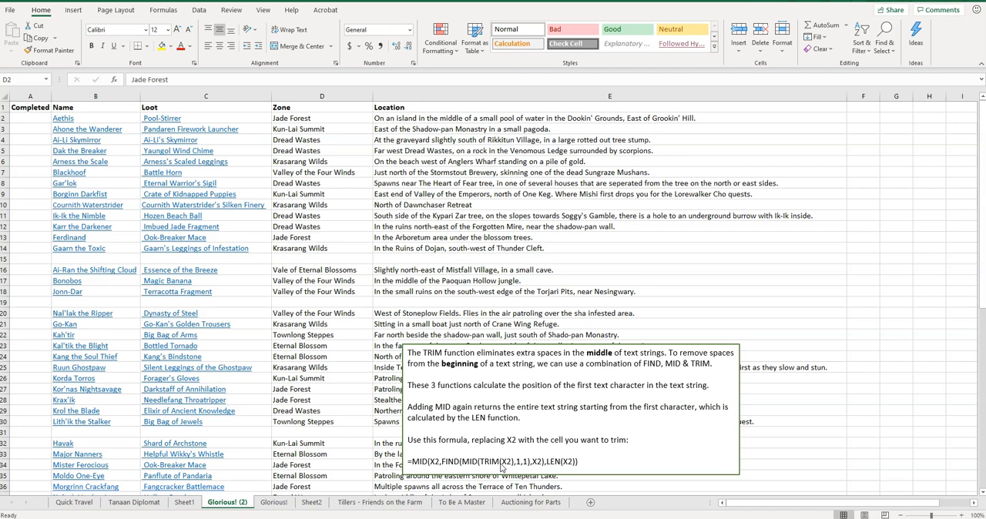
mouse_move(245, 123)
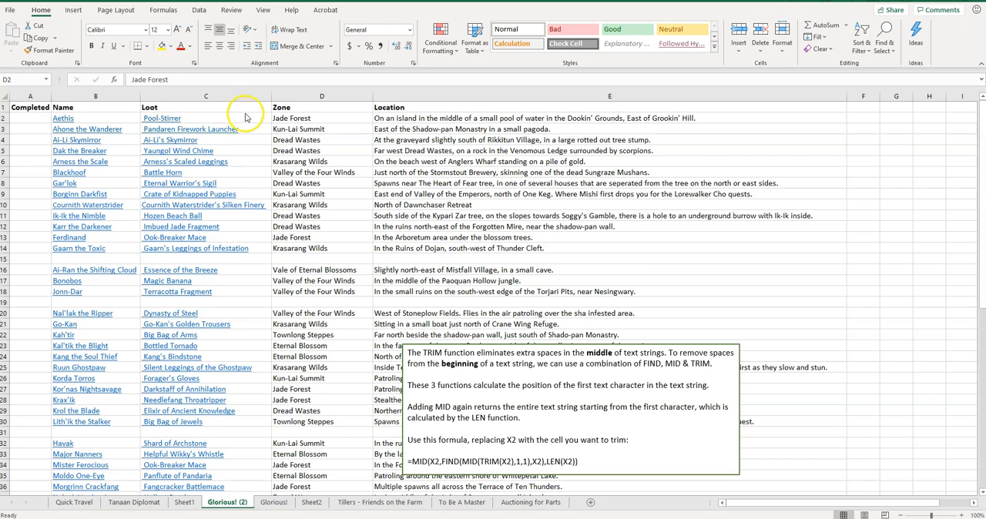
mouse_move(247, 118)
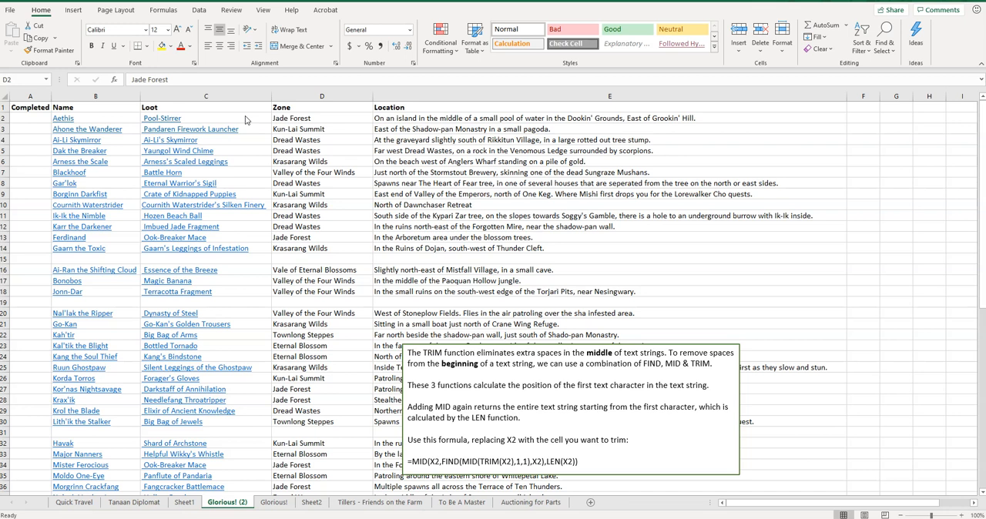
mouse_move(249, 121)
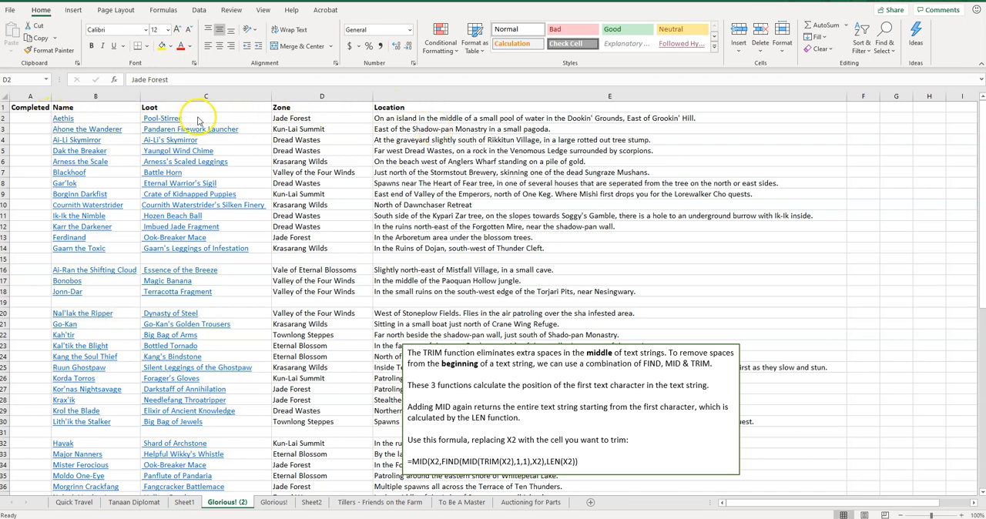
mouse_move(232, 123)
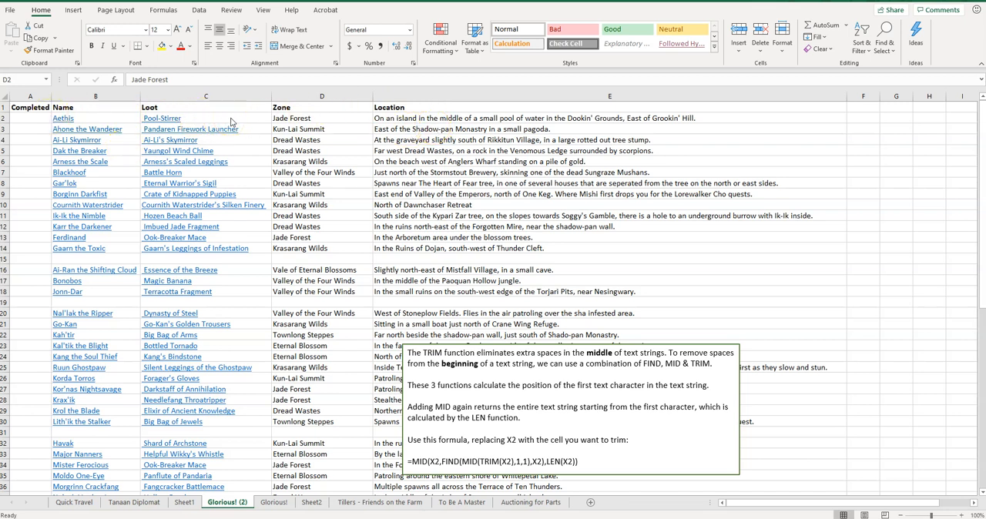
Insert a blank column before Zone and select its first cell, D2
left_click(206, 117)
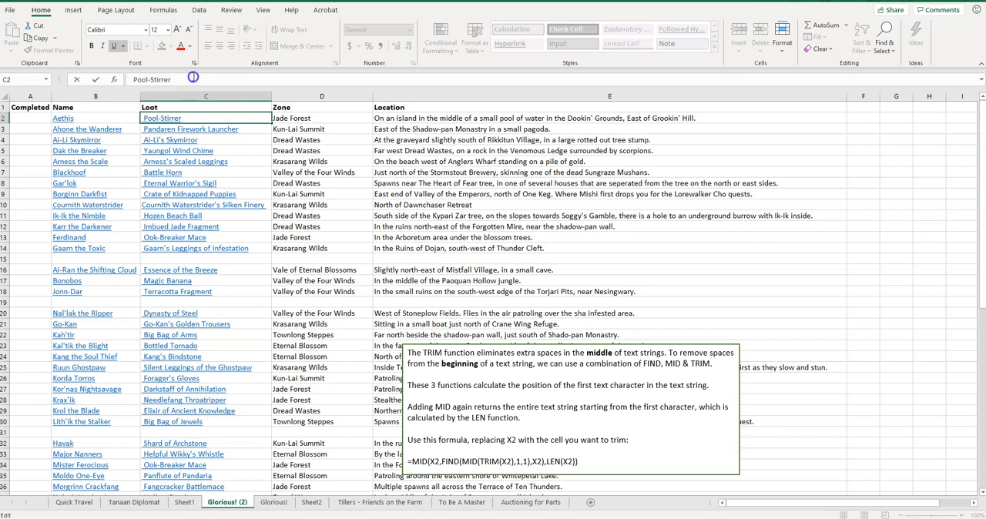
mouse_move(286, 95)
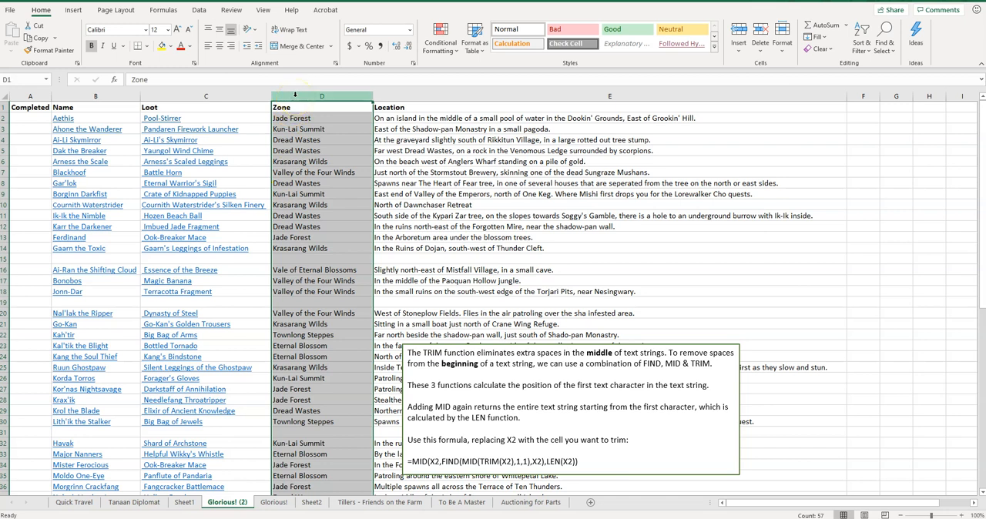
right_click(321, 95)
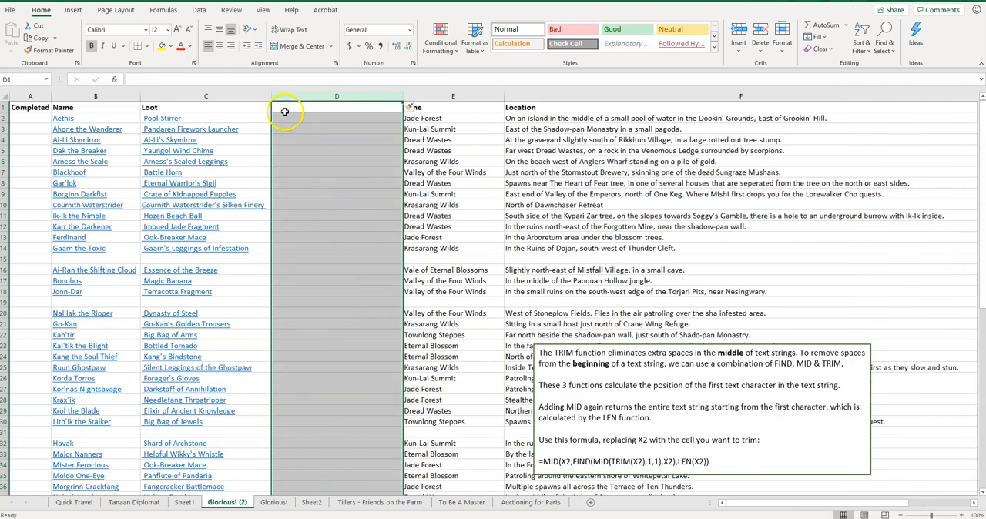
left_click(336, 117)
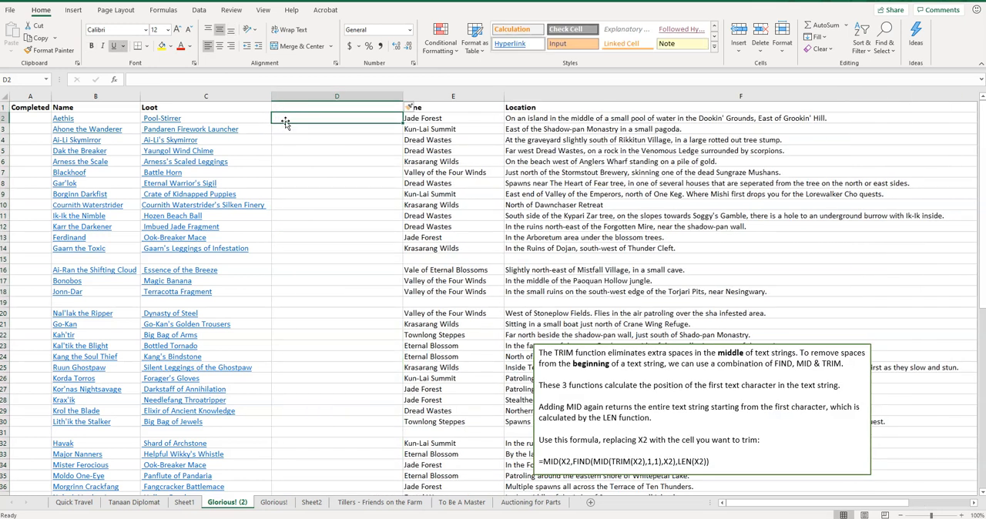
mouse_move(285, 120)
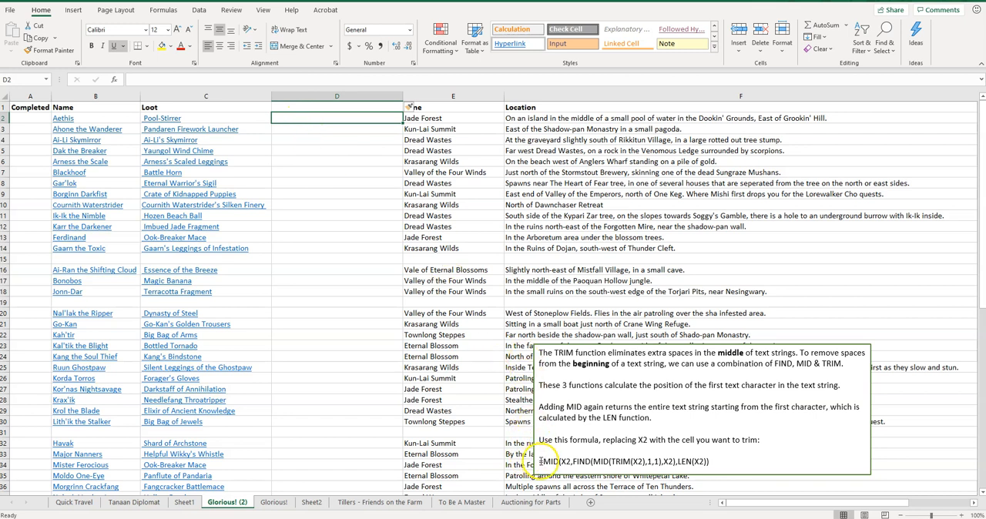
Enter =MID(C2,FIND(MID(TRIM(C2),1,1),C2),LEN(C2)) in D2 to strip Loot's leading spaces
left_click(600, 465)
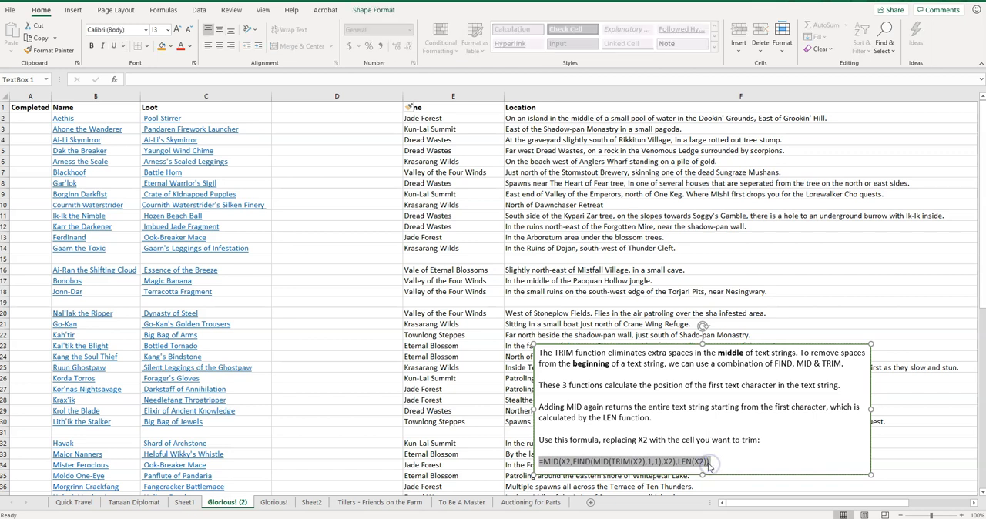
left_click(336, 117)
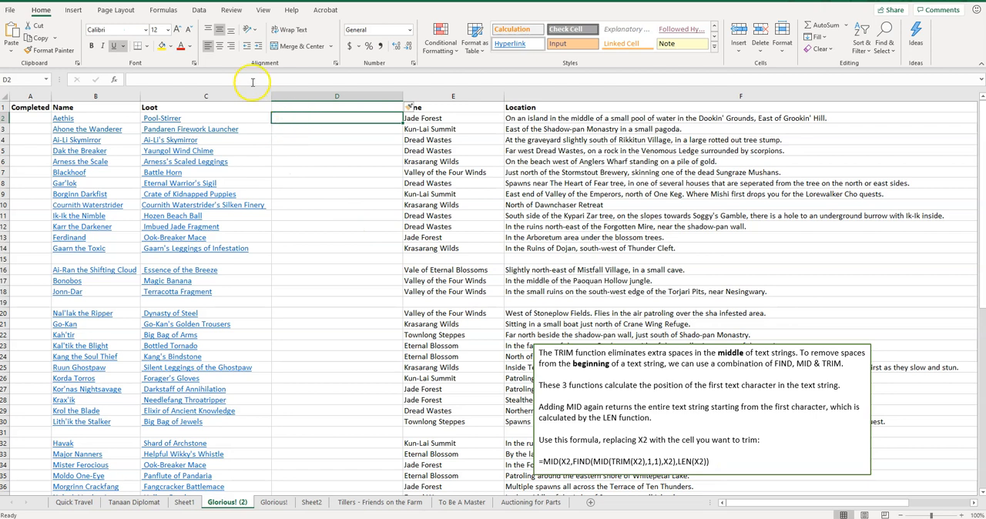
type("=MID(X2,FIND(MID(TRIM(X2),1,1),X2),LEN(X2))")
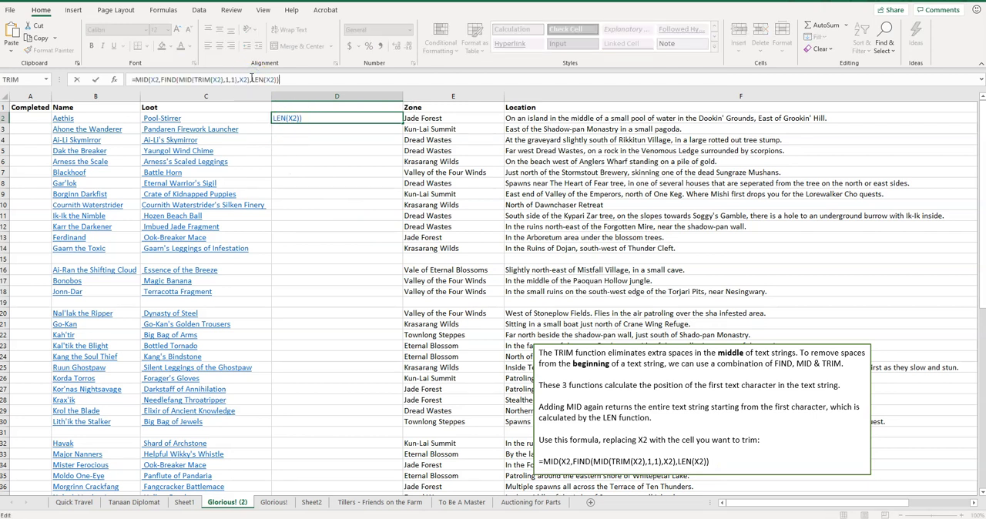
mouse_move(290, 86)
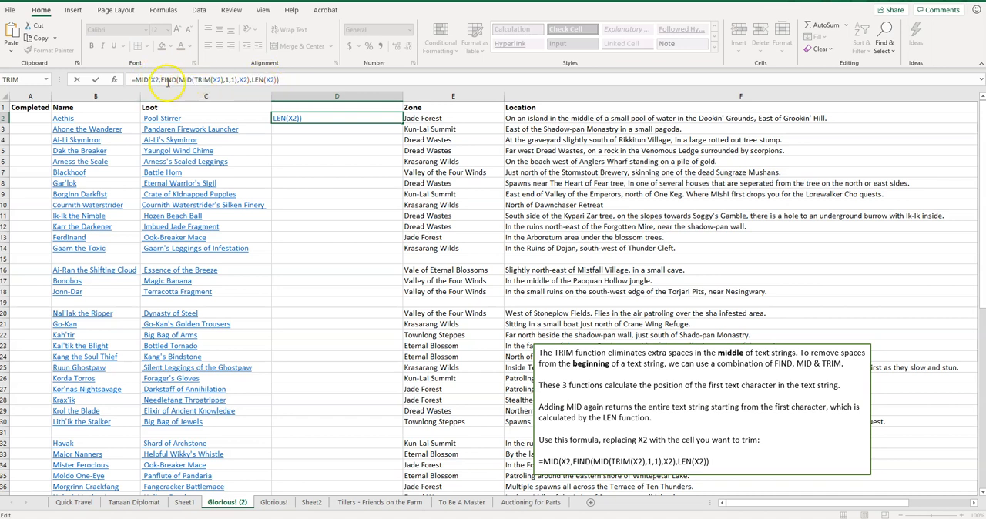
mouse_move(171, 80)
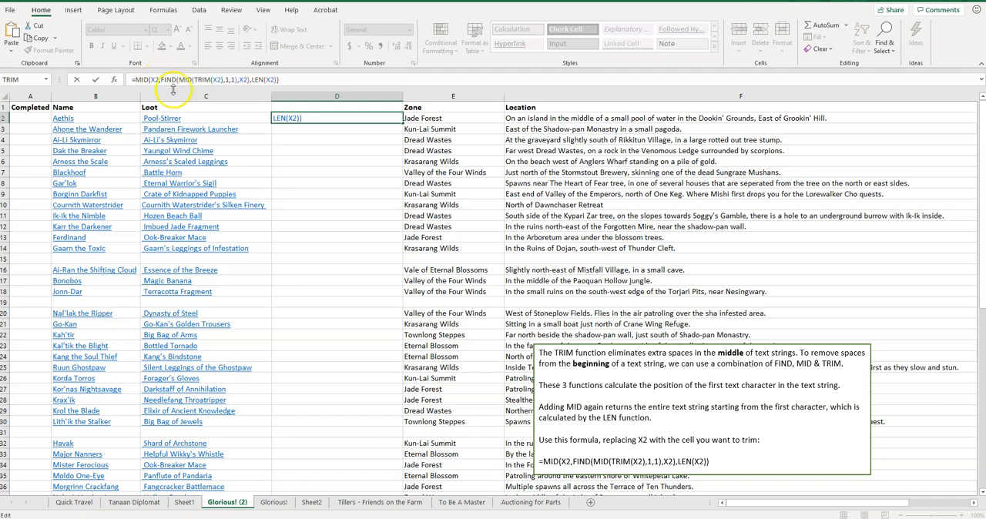
mouse_move(182, 114)
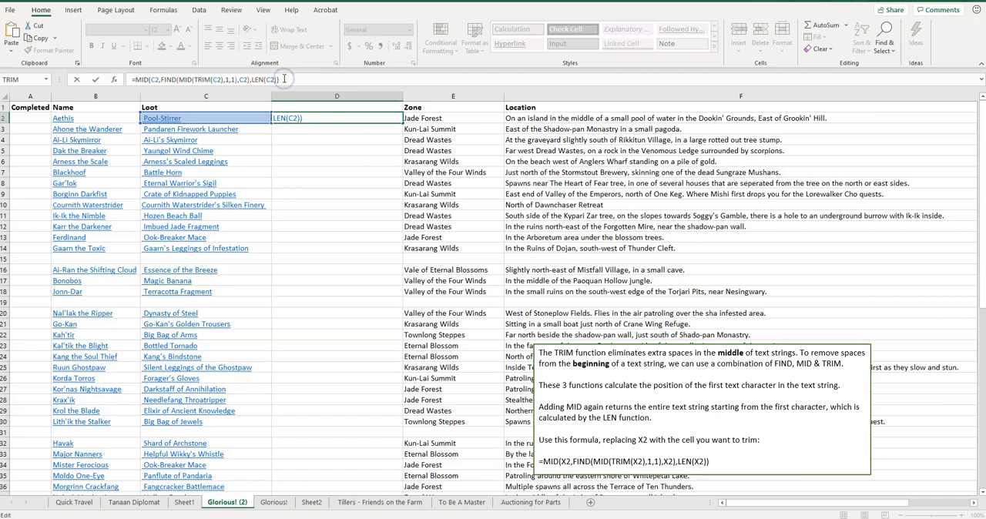
key("Return")
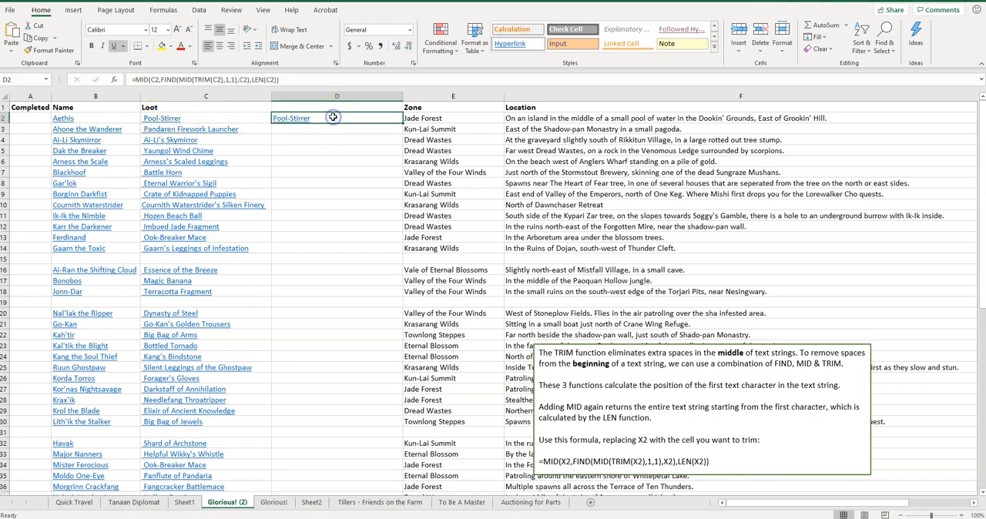
mouse_move(300, 151)
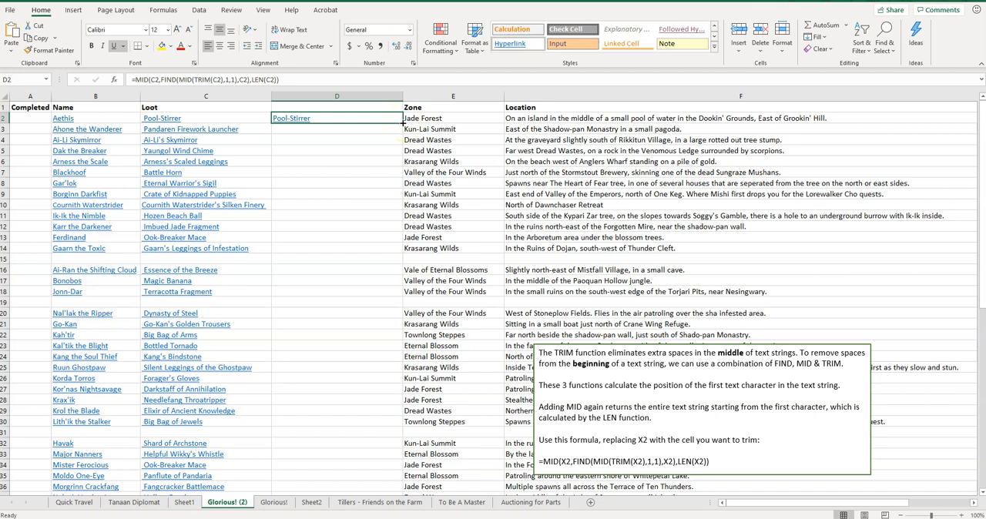
Fill the trimming formula down column D for every Loot row and review the results
left_click_drag(401, 117, 401, 177)
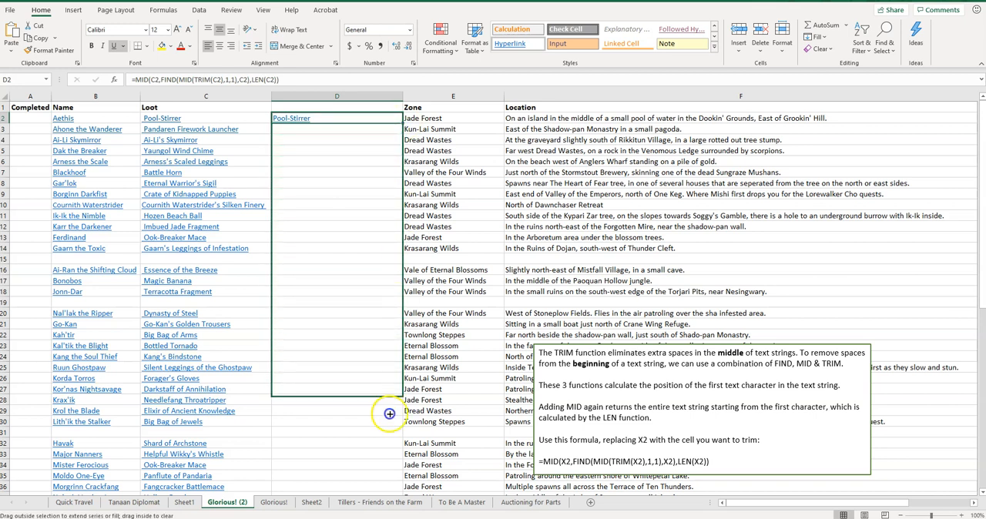
scroll("down", 3)
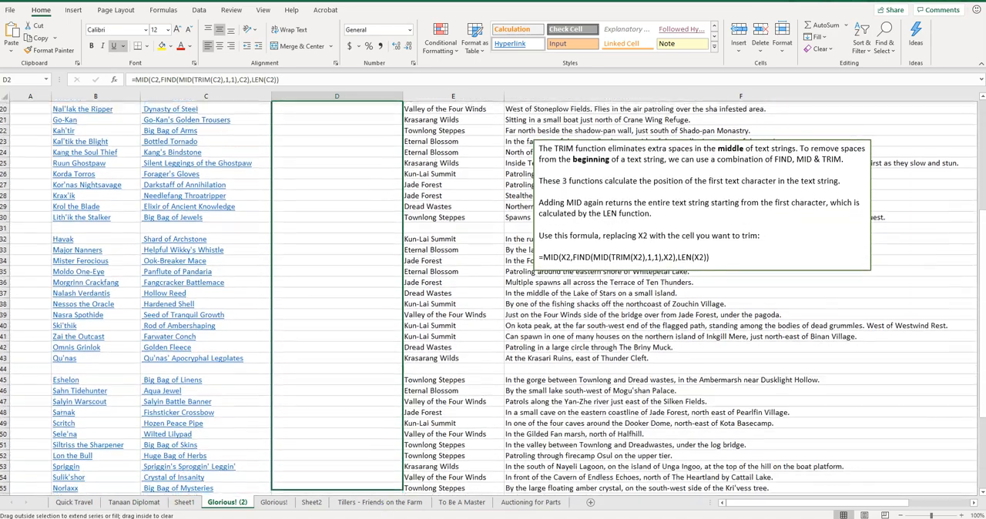
scroll("down", 3)
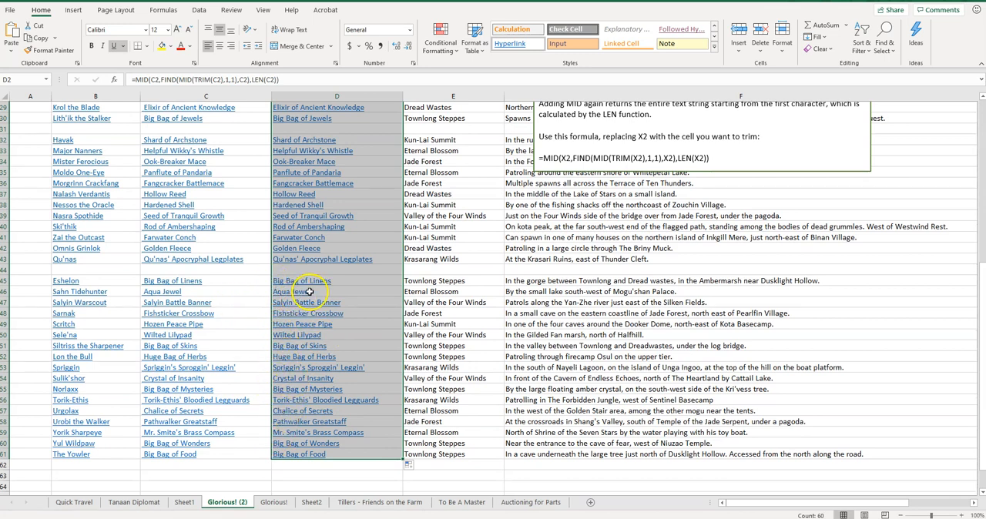
scroll("up", 3)
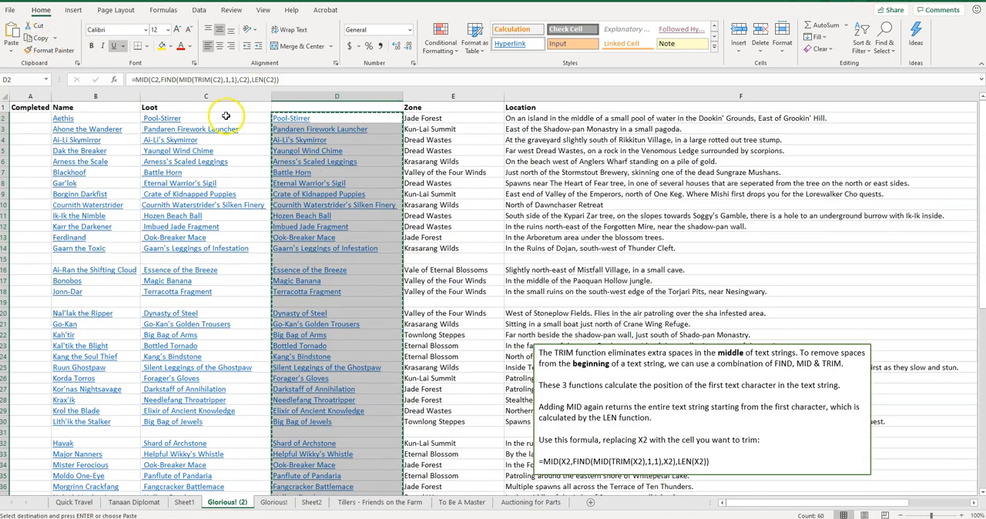
Paste the trimmed names into column C as values, starting at C2, and verify Pool-Stirrer
left_click(205, 117)
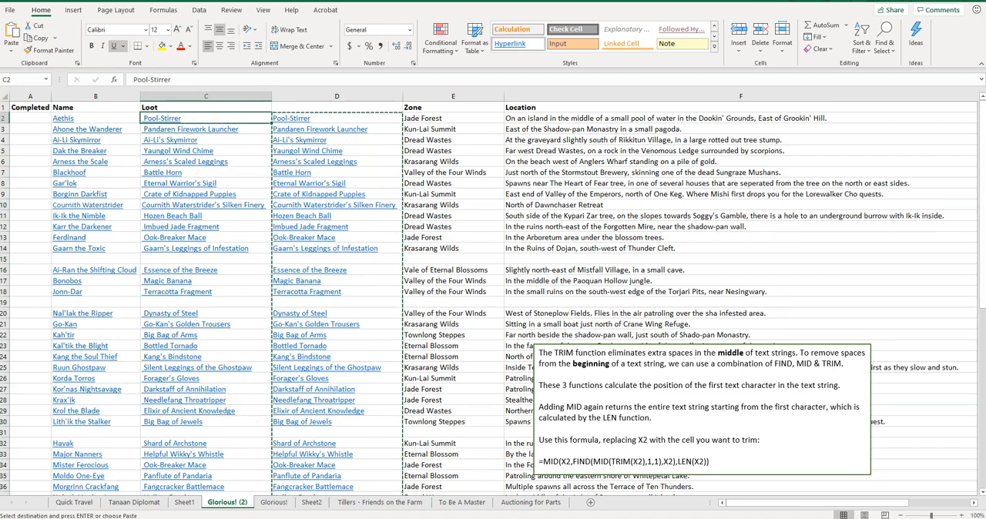
left_click(314, 129)
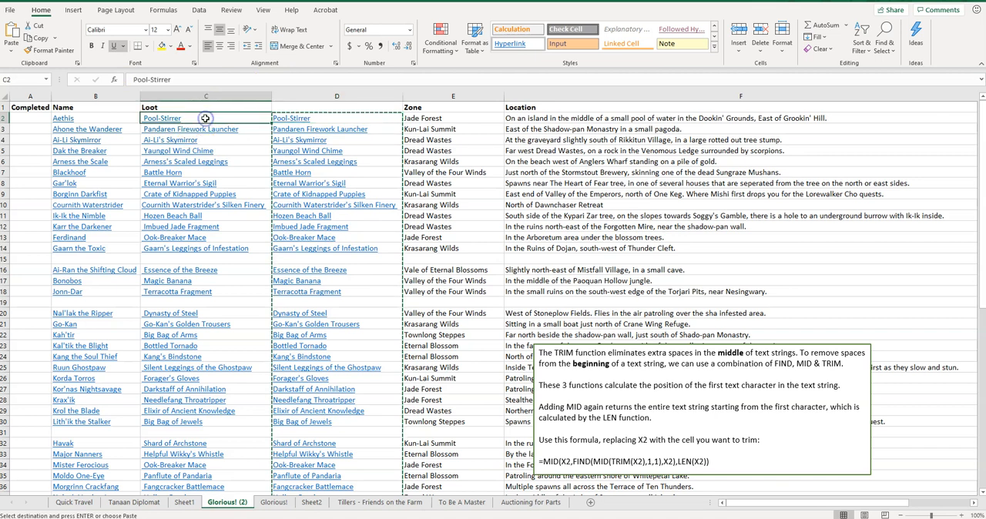
left_click(11, 39)
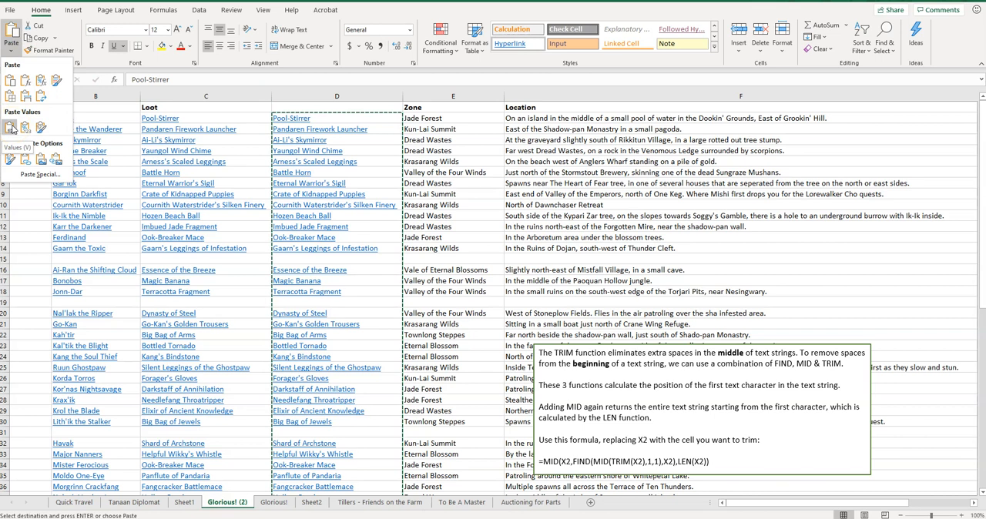
left_click(12, 126)
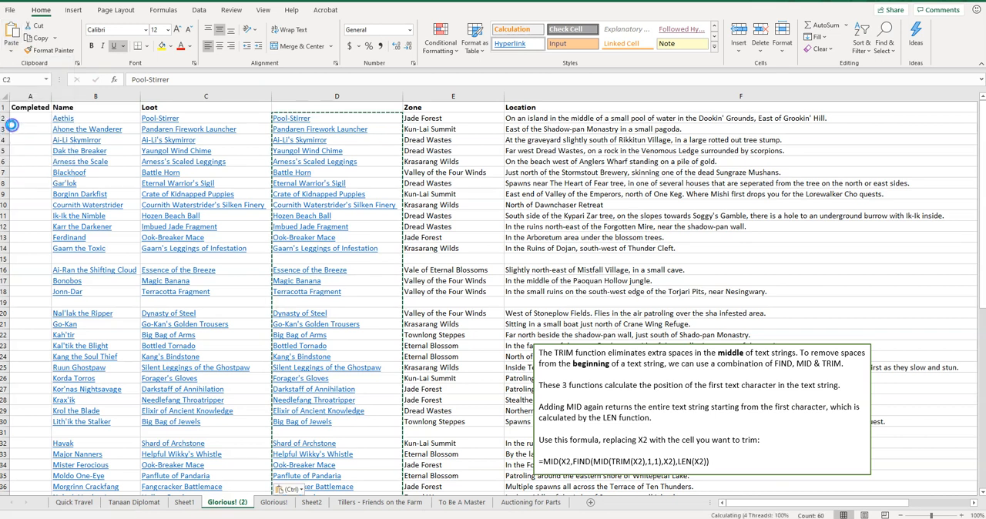
left_click(315, 108)
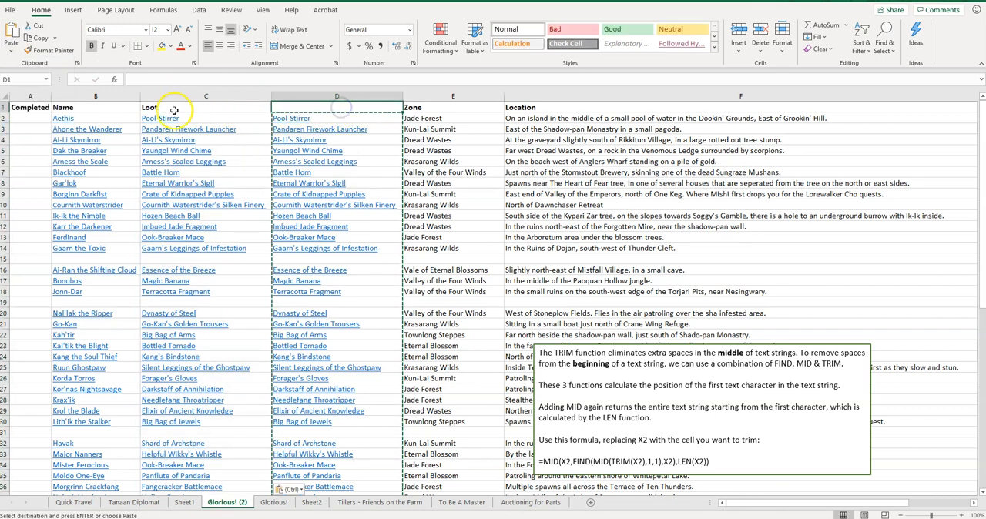
left_click(162, 117)
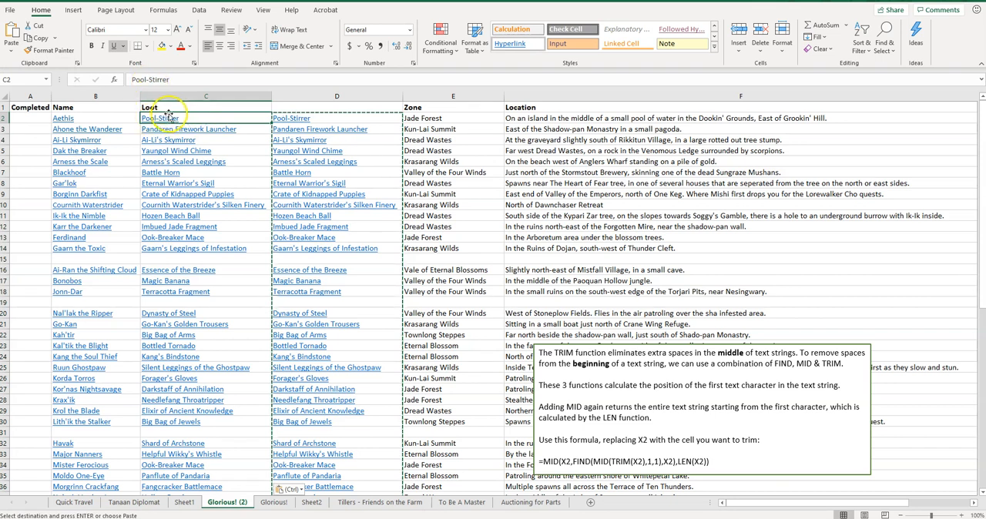
mouse_move(160, 117)
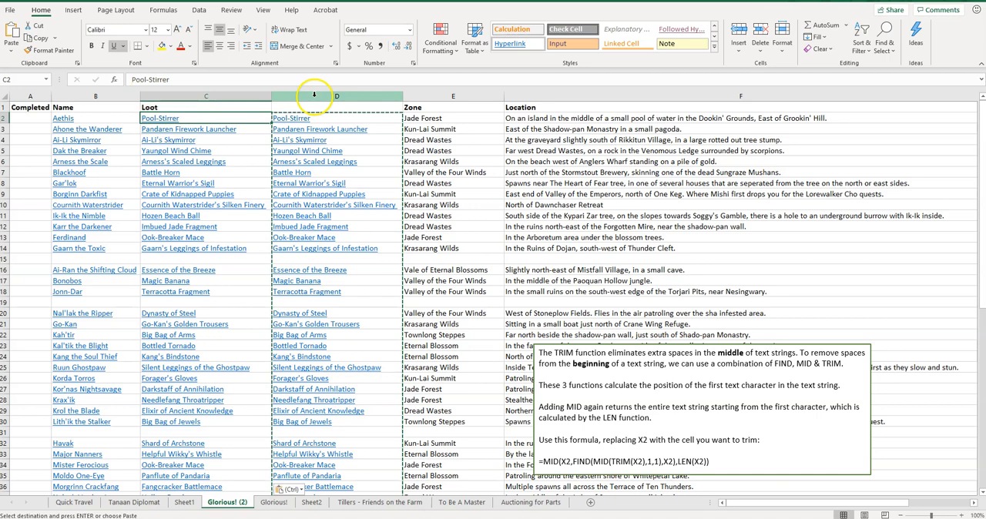
left_click(336, 96)
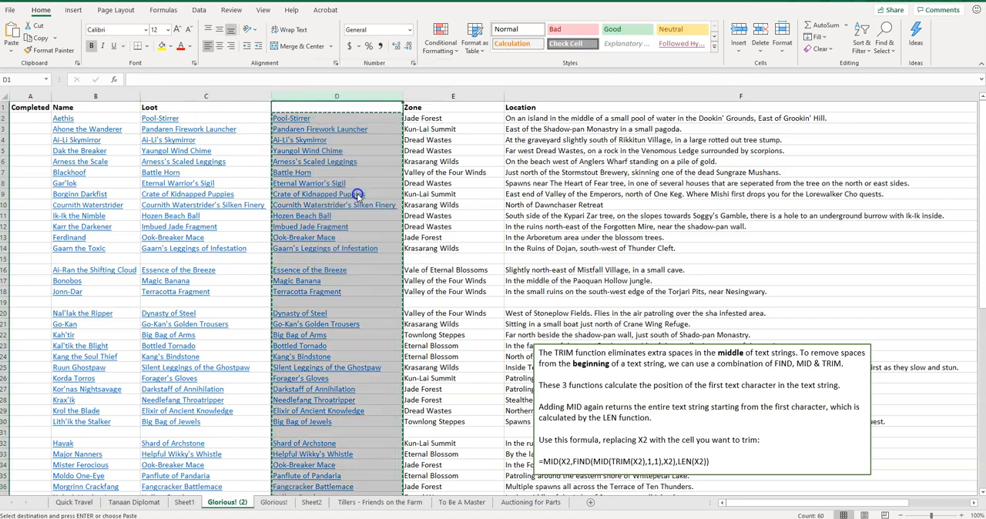
Delete helper column D so Zone sits beside the cleaned Loot column
left_click(316, 106)
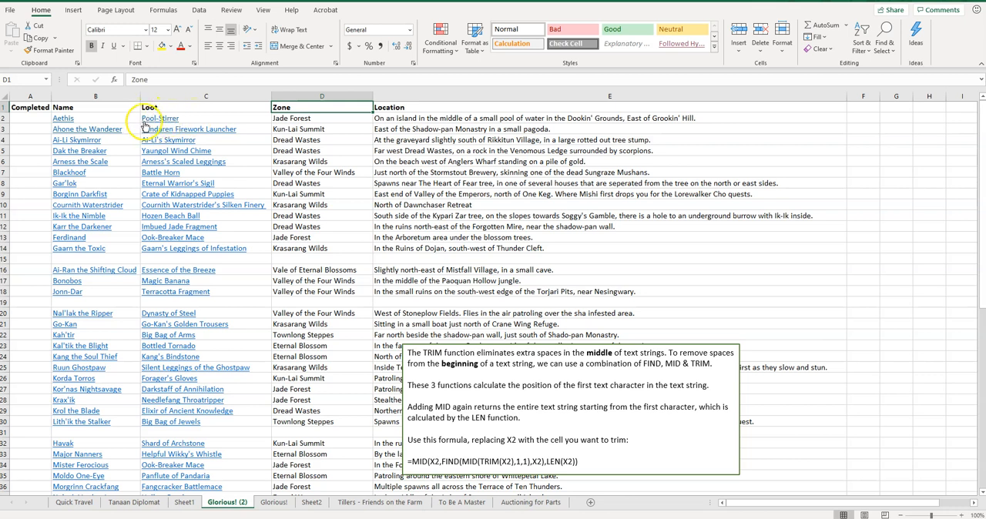
mouse_move(225, 130)
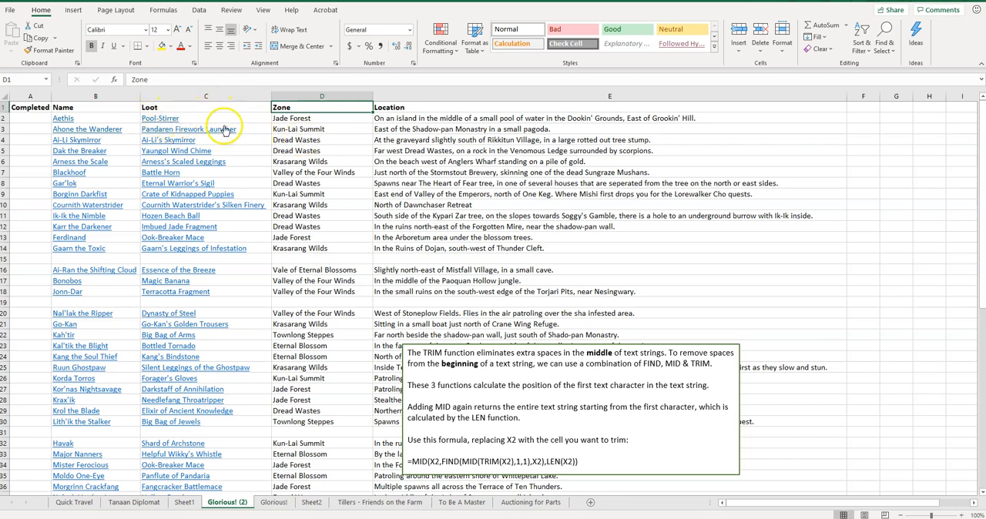